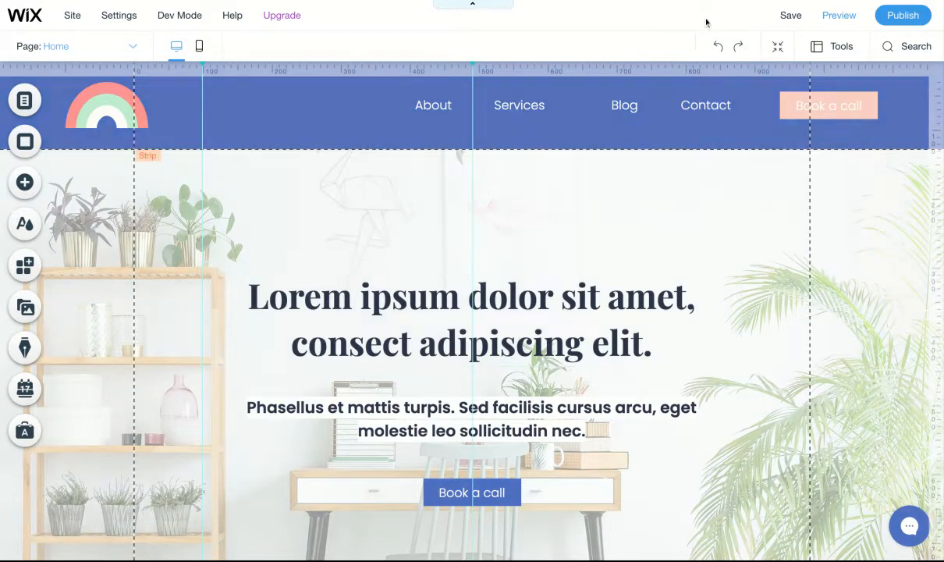
{"action": "mouse_move", "coordinate": [717, 47]}
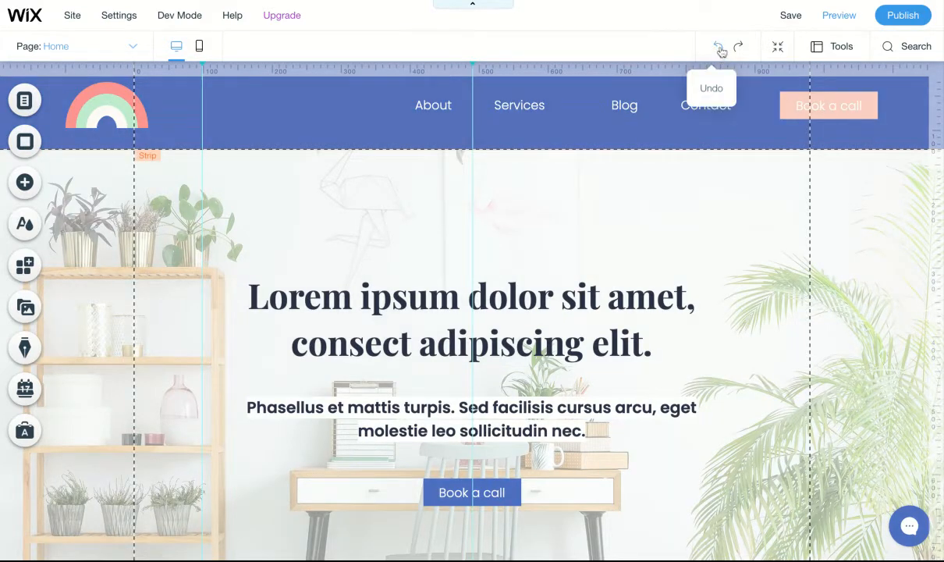
Open Site History from the Site menu to view earlier saved versions.
{"action": "left_click", "coordinate": [717, 46]}
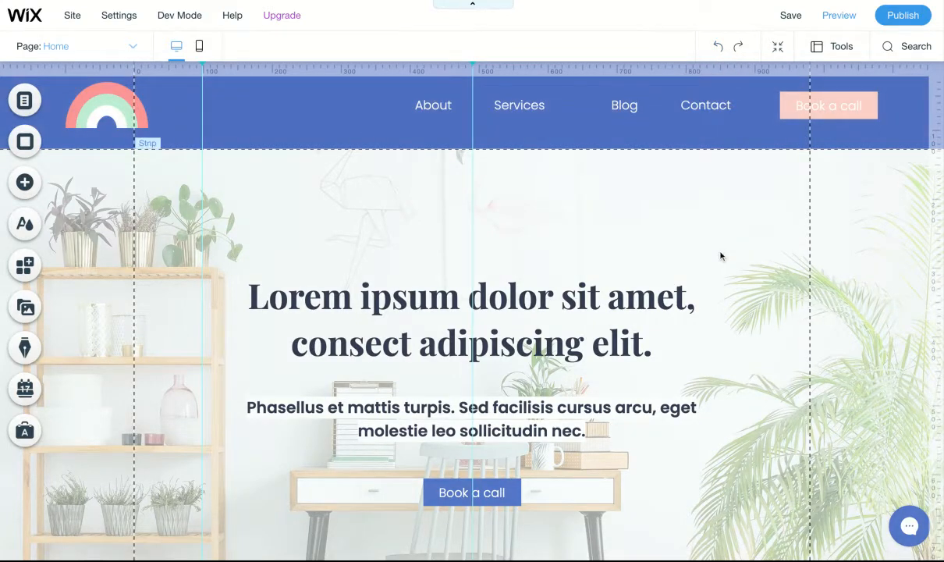
{"action": "left_click", "coordinate": [72, 15]}
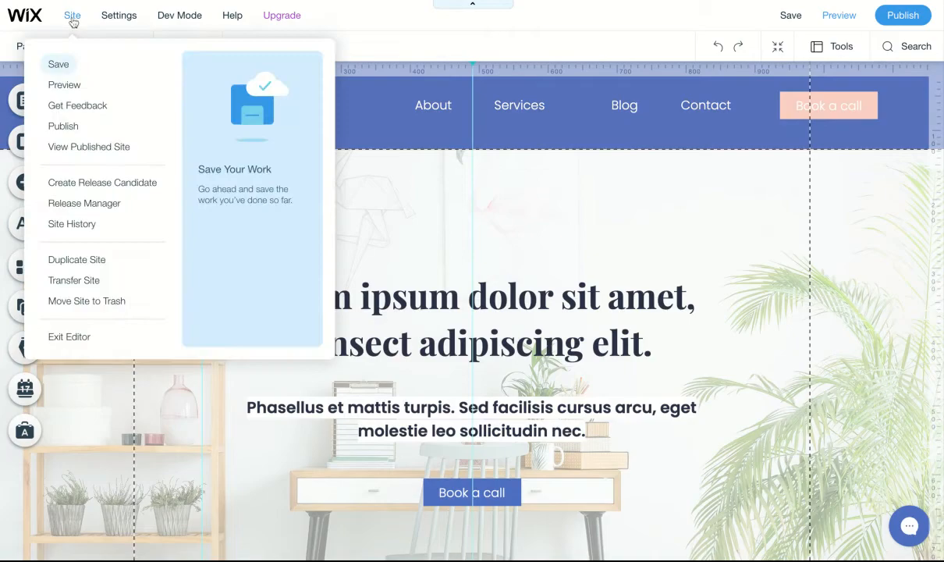
{"action": "mouse_move", "coordinate": [72, 224]}
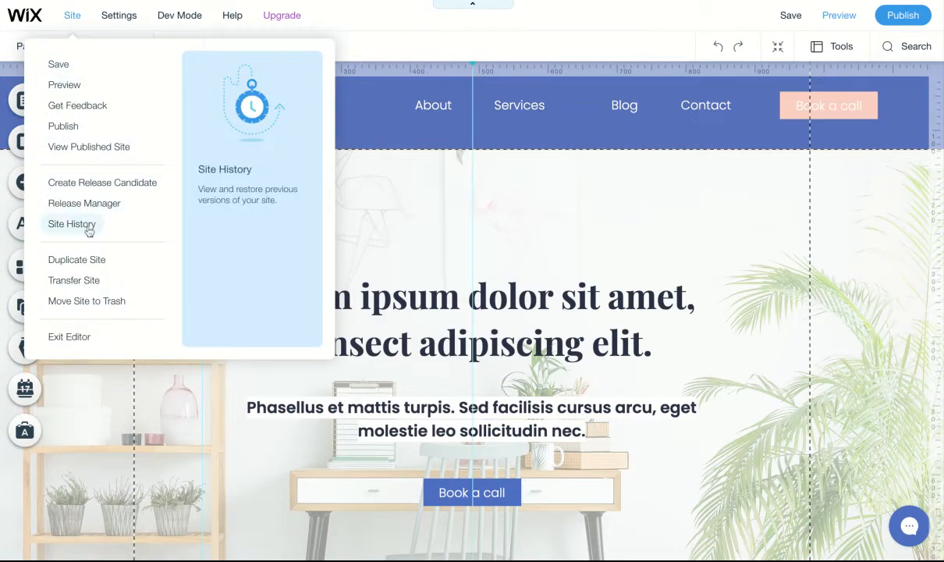
{"action": "left_click", "coordinate": [71, 223]}
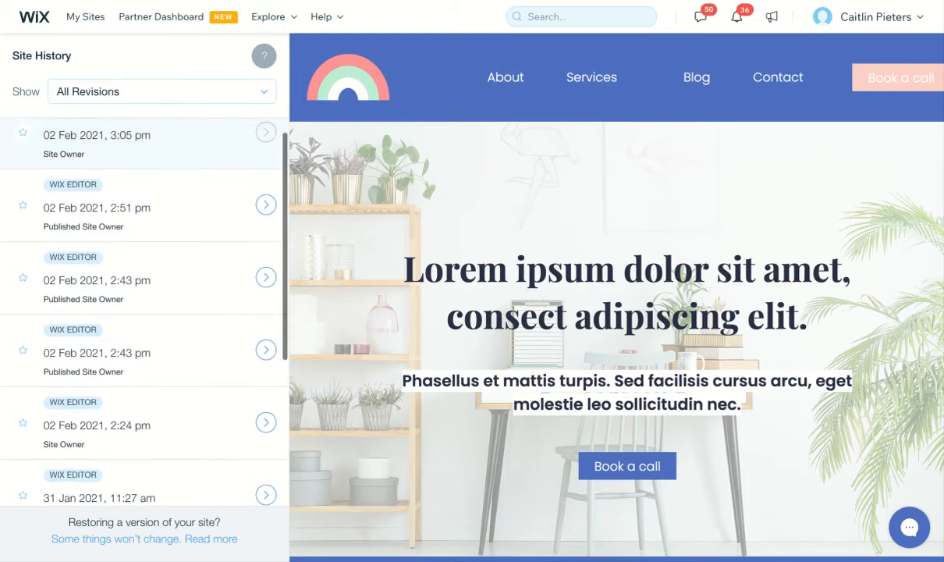
Browse the revisions list to preview the 02 Feb 2021, 2:51 pm coral version.
{"action": "scroll", "scroll_direction": "down", "scroll_amount": 3}
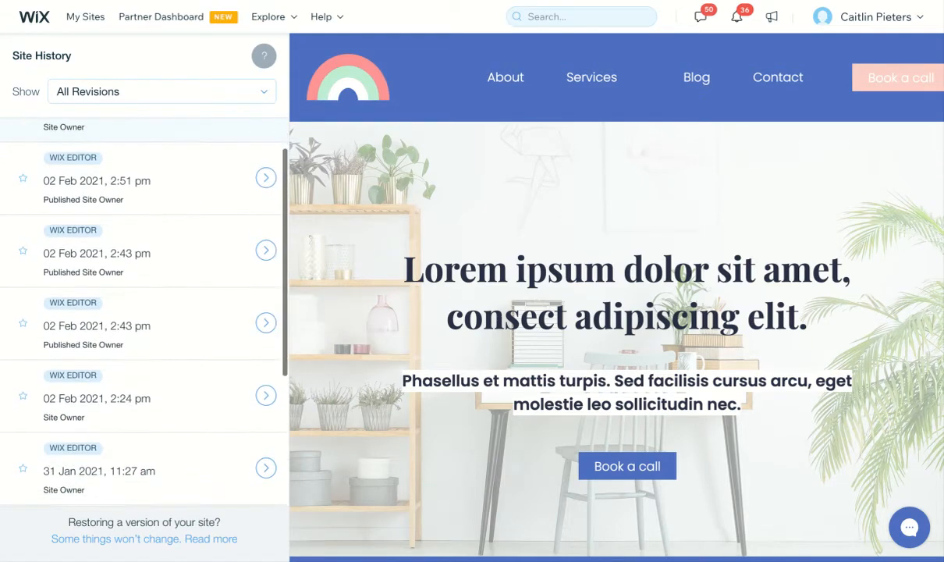
{"action": "mouse_move", "coordinate": [86, 181]}
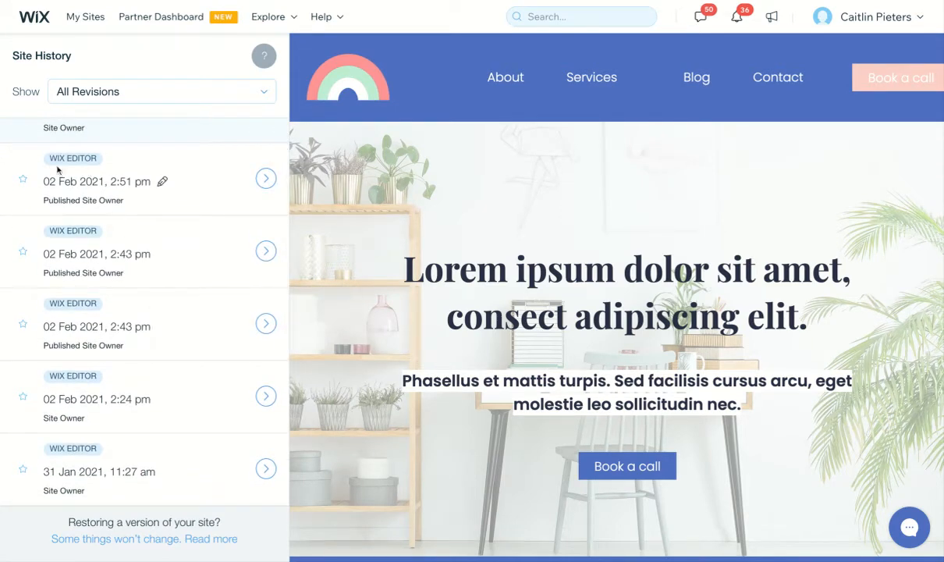
{"action": "scroll", "scroll_direction": "down", "scroll_amount": 3}
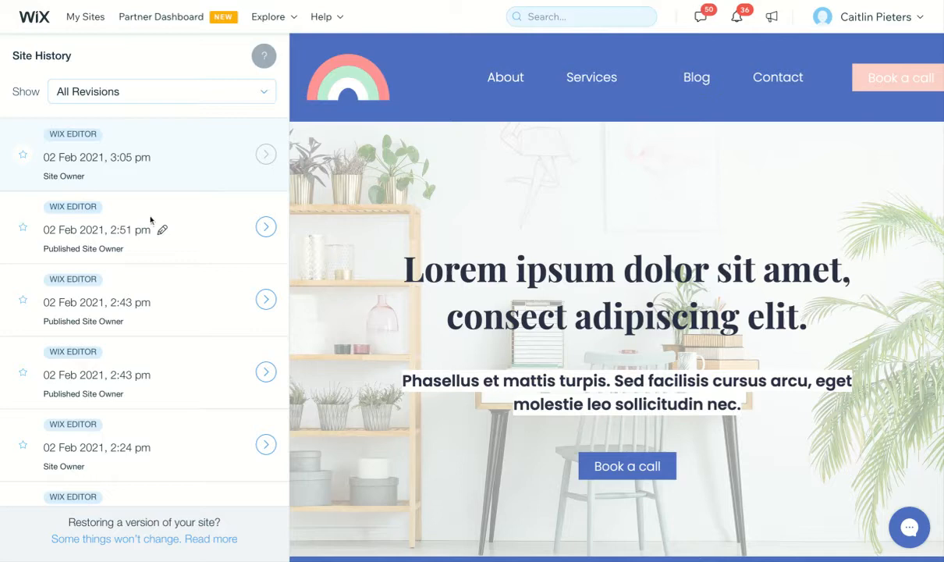
{"action": "mouse_move", "coordinate": [265, 226]}
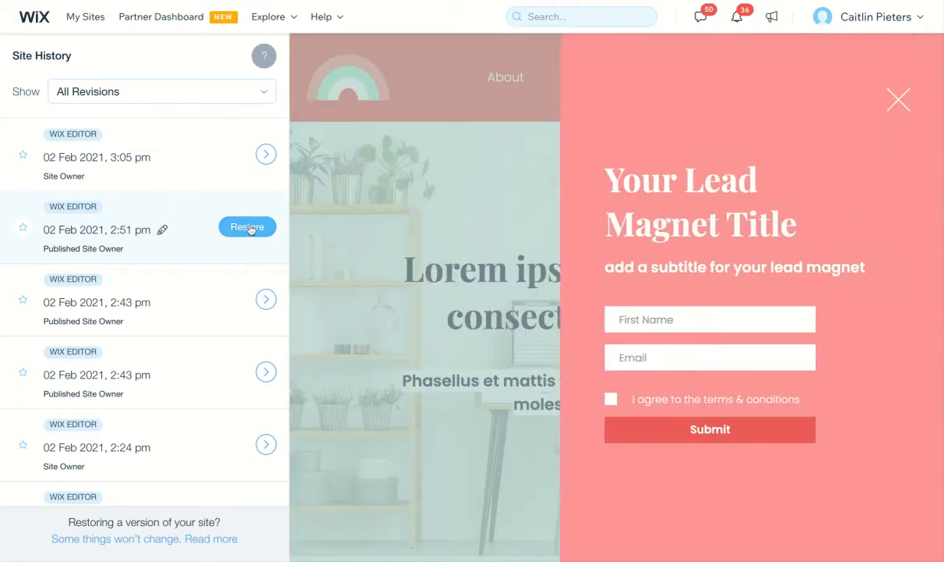
Restore the 2:51 pm revision, confirm, and return to editing the restored site.
{"action": "left_click", "coordinate": [247, 226]}
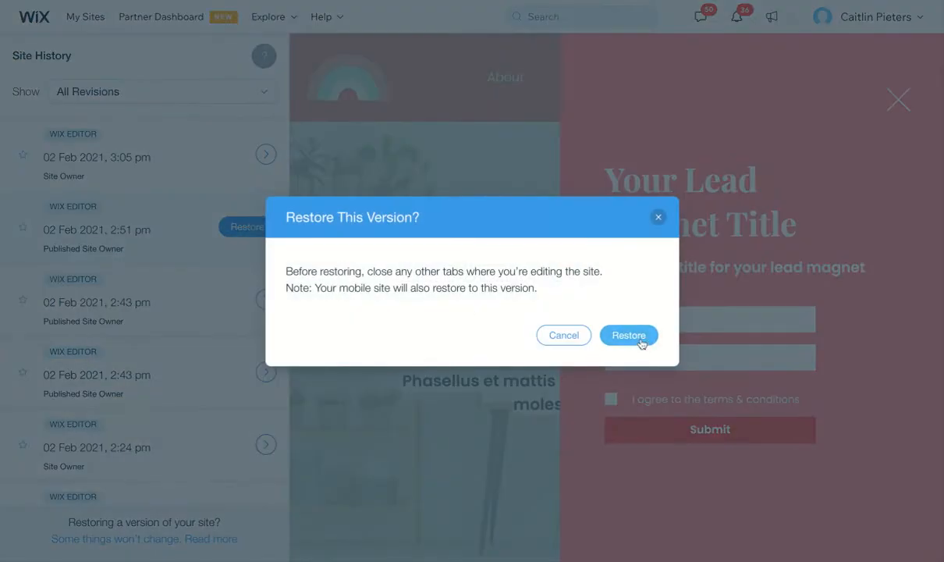
{"action": "left_click", "coordinate": [629, 335]}
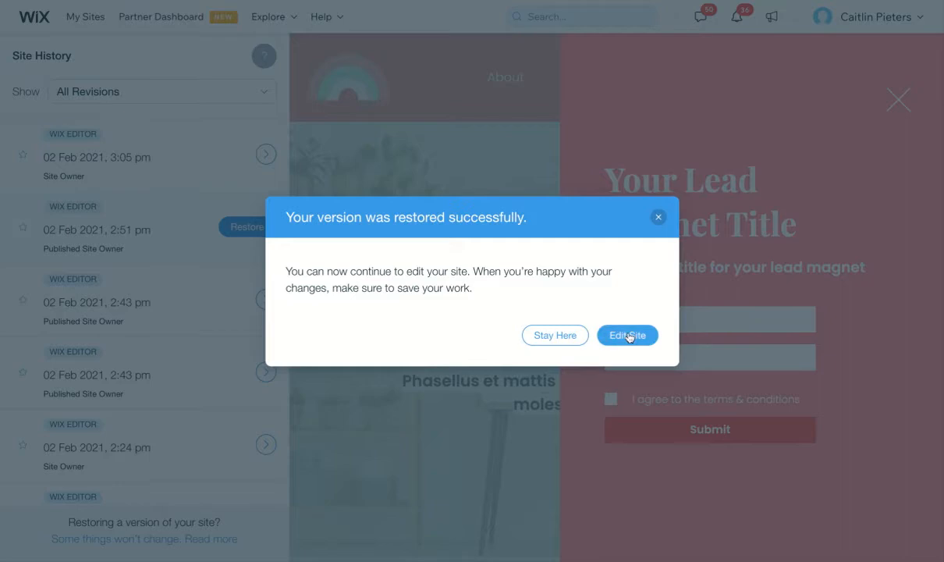
{"action": "left_click", "coordinate": [628, 335]}
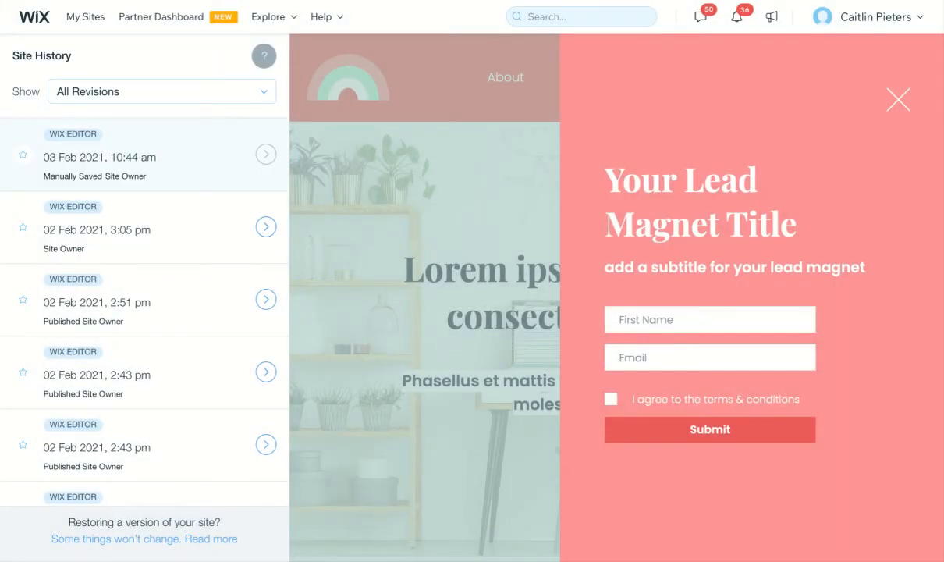
{"action": "left_click", "coordinate": [898, 100]}
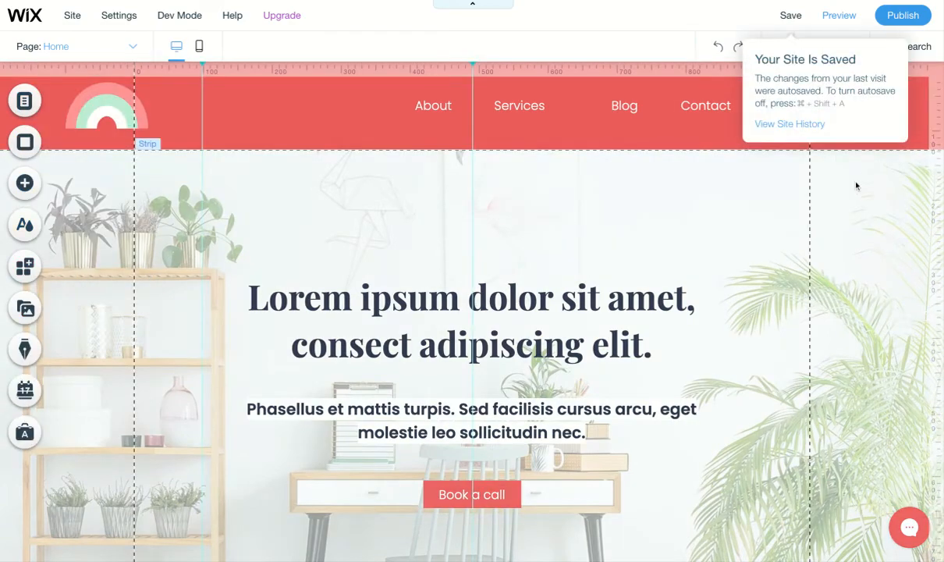
Scroll through the coral home page's logos and blog sections to review the design.
{"action": "scroll", "scroll_direction": "down", "scroll_amount": 3}
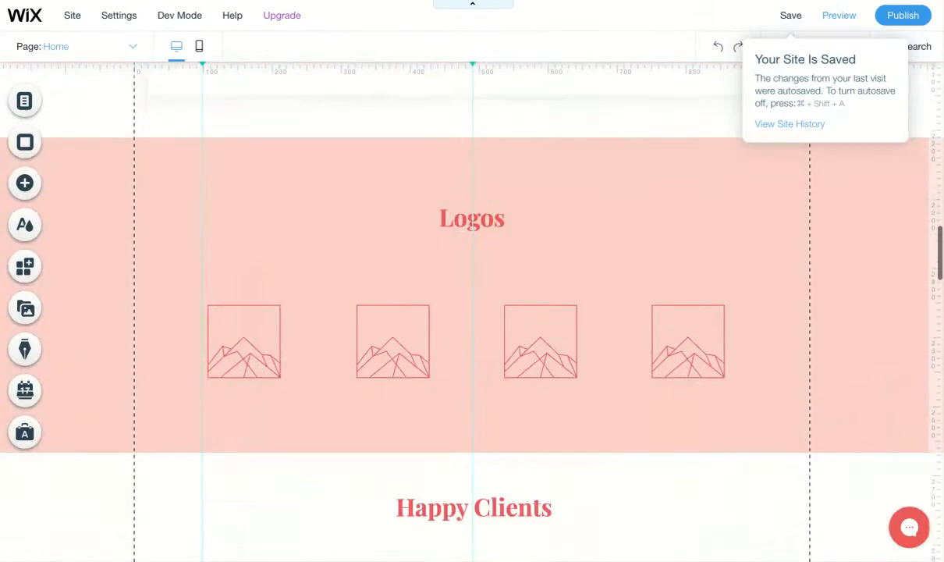
{"action": "scroll", "scroll_direction": "down", "scroll_amount": 3}
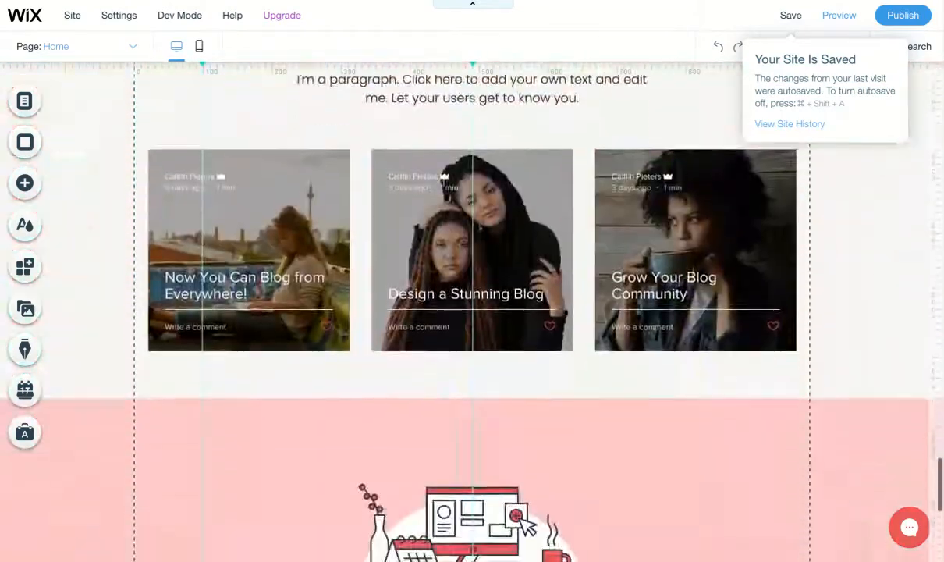
{"action": "scroll", "scroll_direction": "down", "scroll_amount": 3}
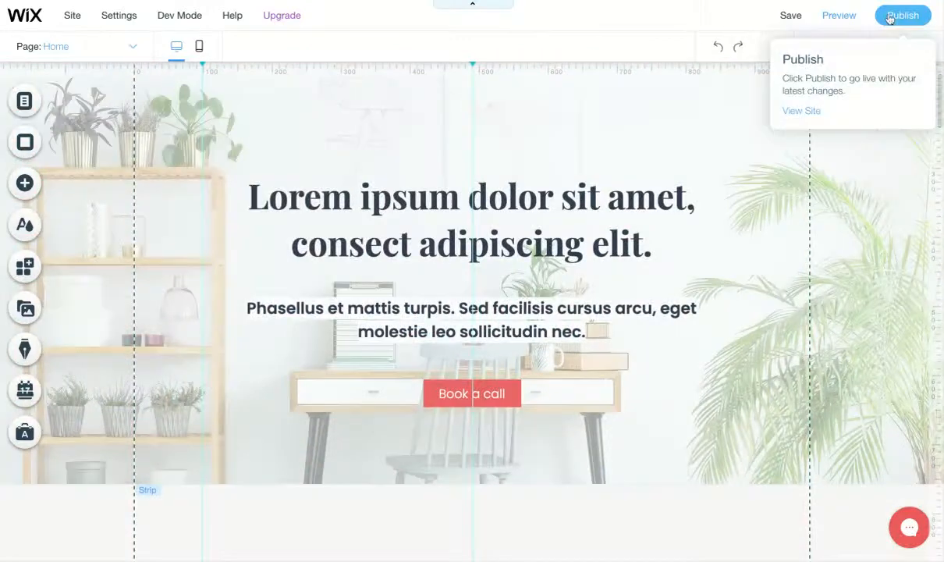
Publish the restored coral site and dismiss the Check Your Site On Mobile prompt.
{"action": "left_click", "coordinate": [902, 15]}
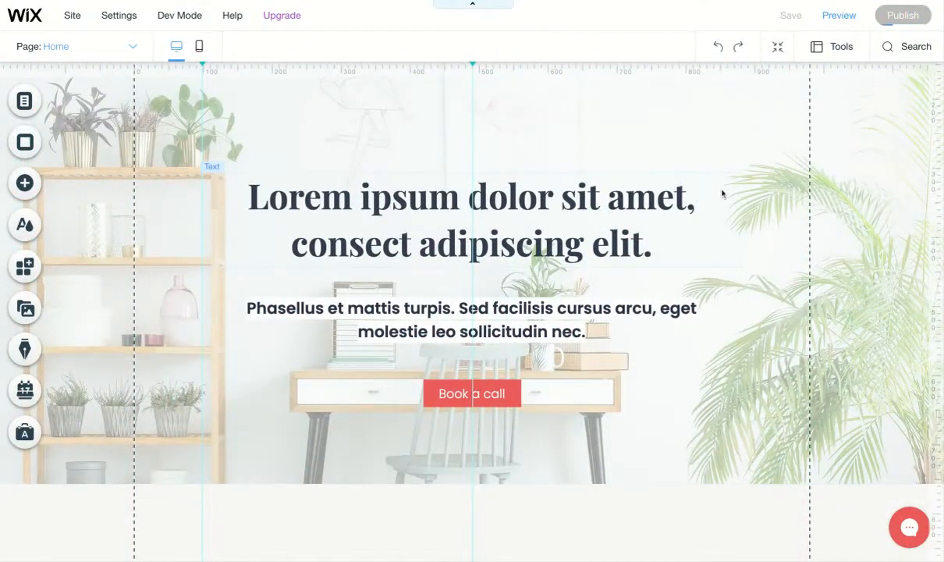
{"action": "left_click", "coordinate": [902, 15]}
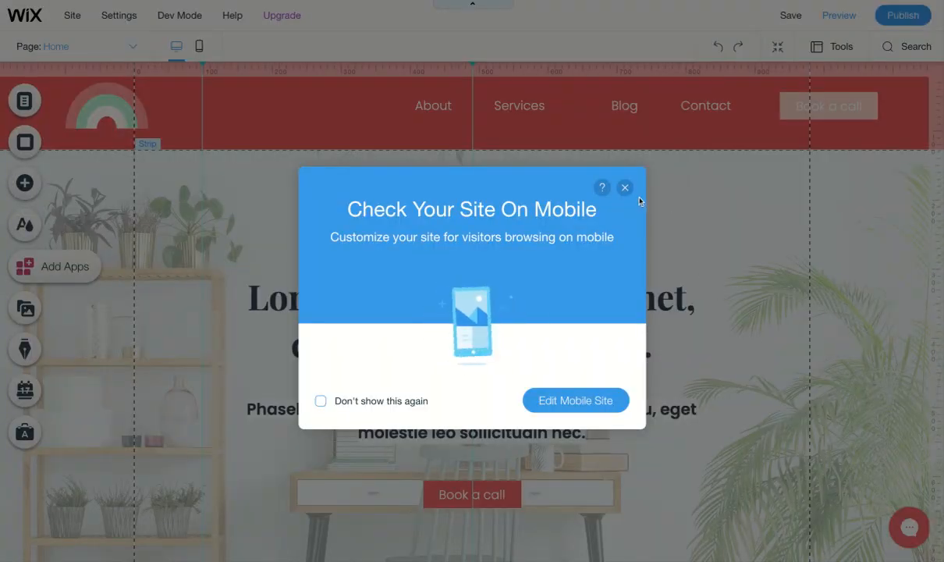
{"action": "left_click", "coordinate": [625, 188]}
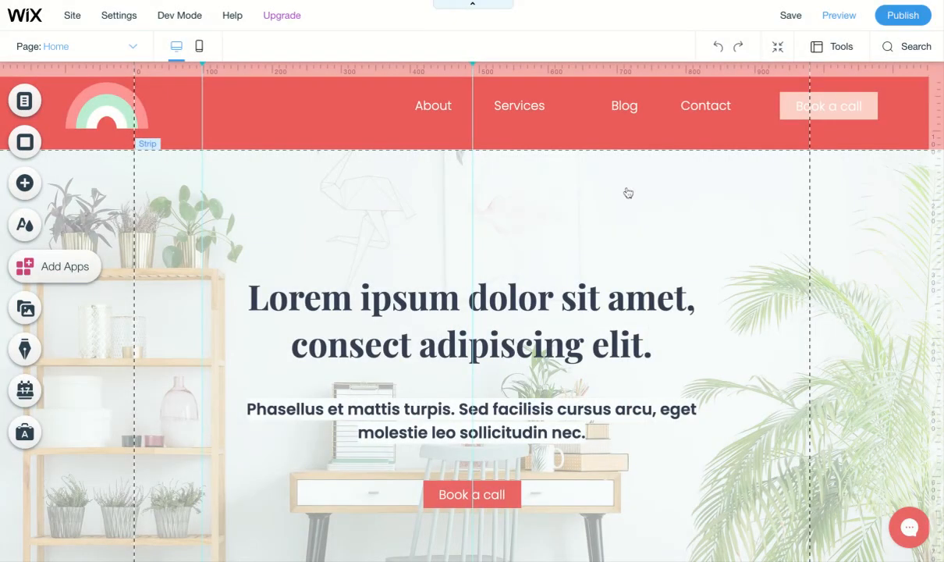